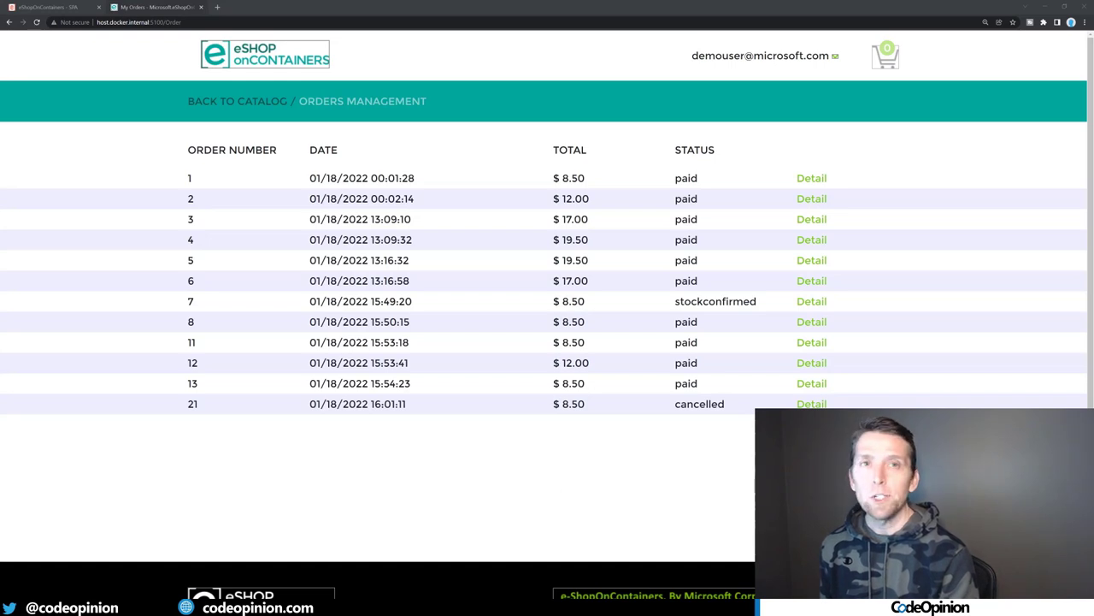
mouse_move(154, 391)
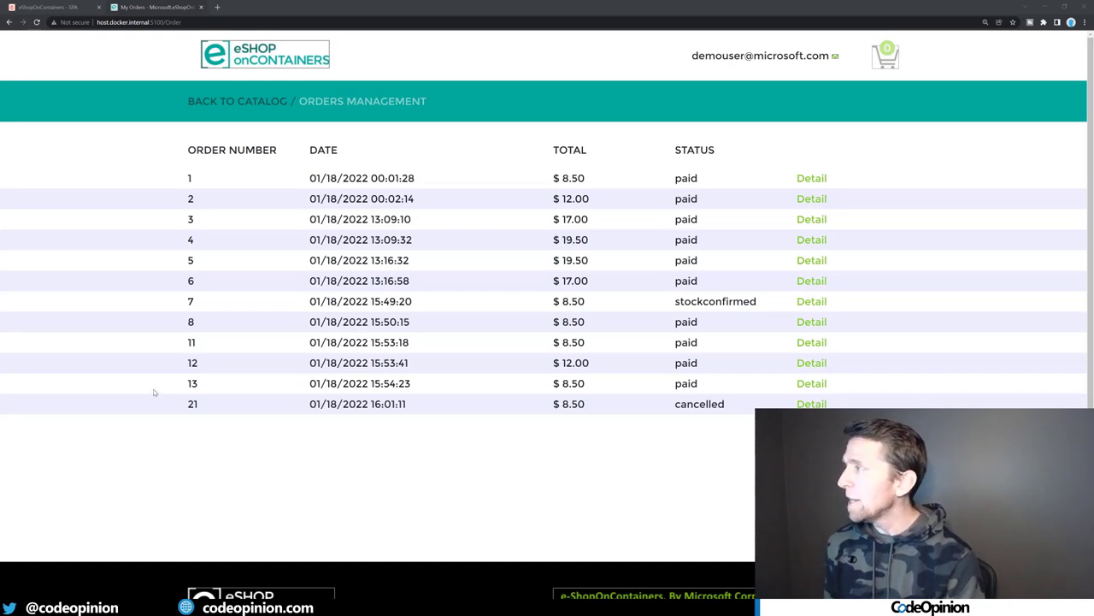
mouse_move(523, 200)
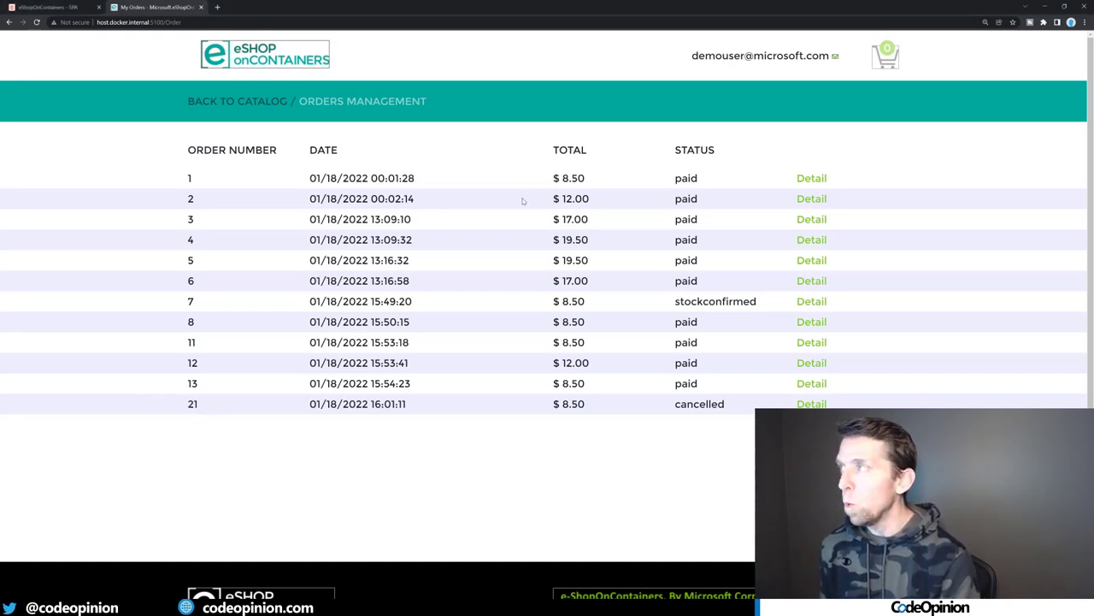
Check out the cart and place the $8.50 .NET mug order, creating order 22 as submitted
click(154, 7)
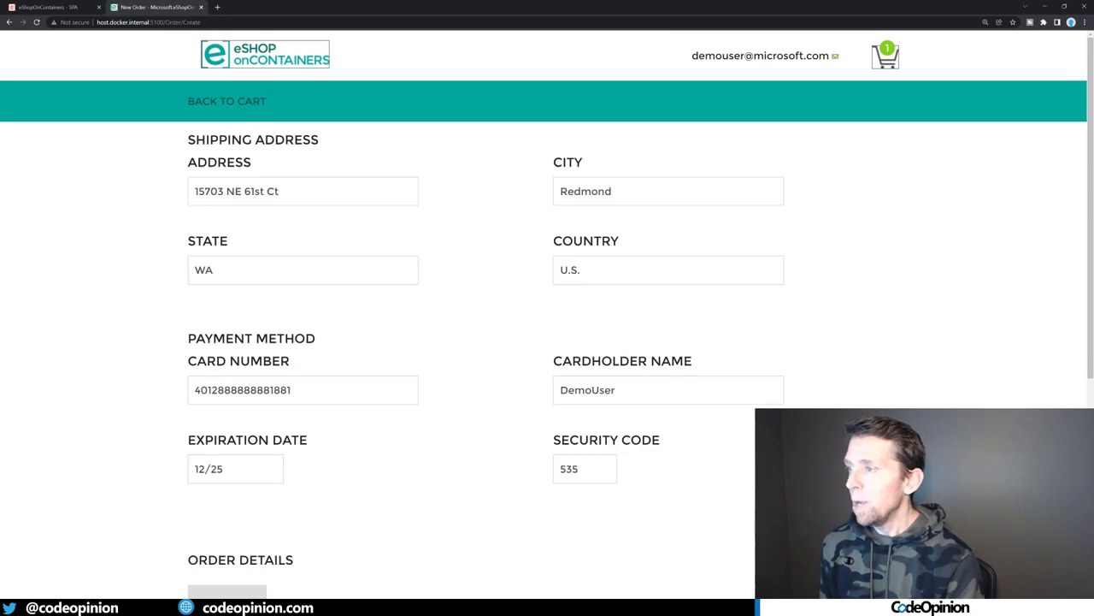
scroll(down, 3)
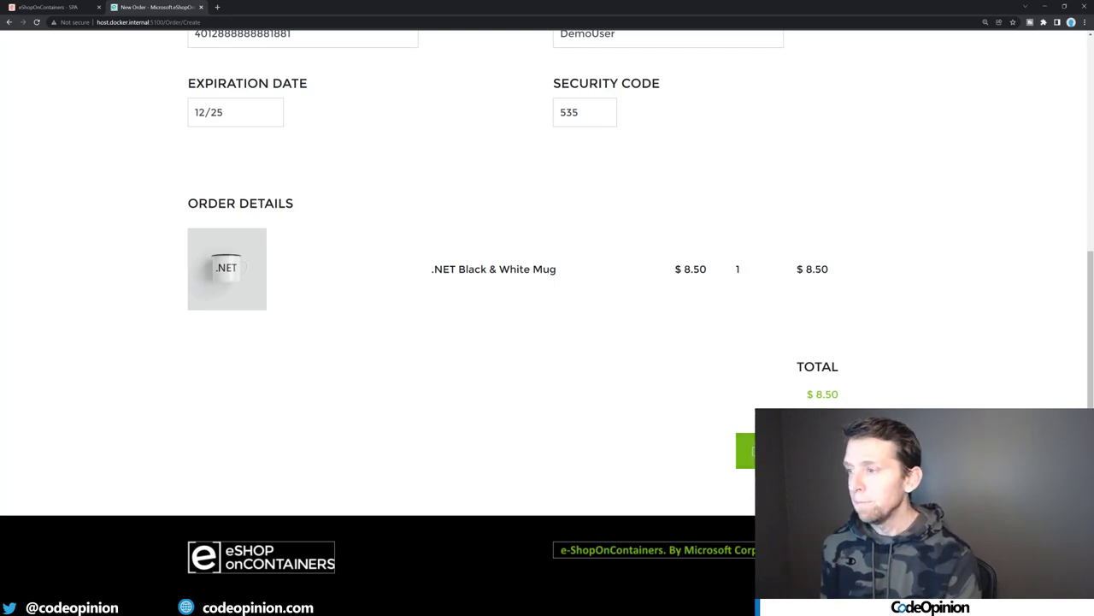
click(749, 452)
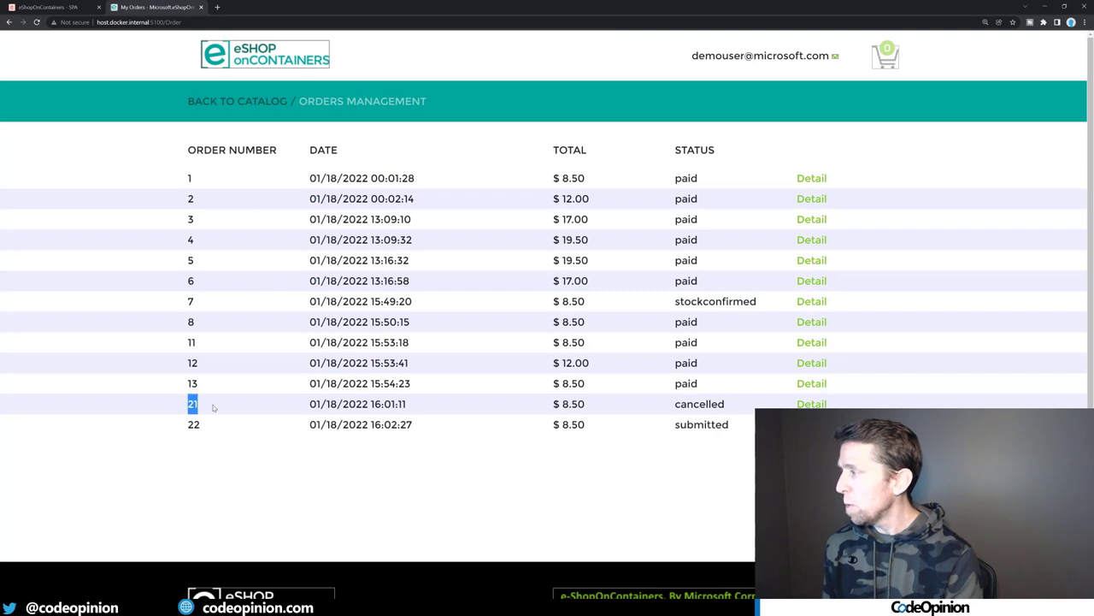